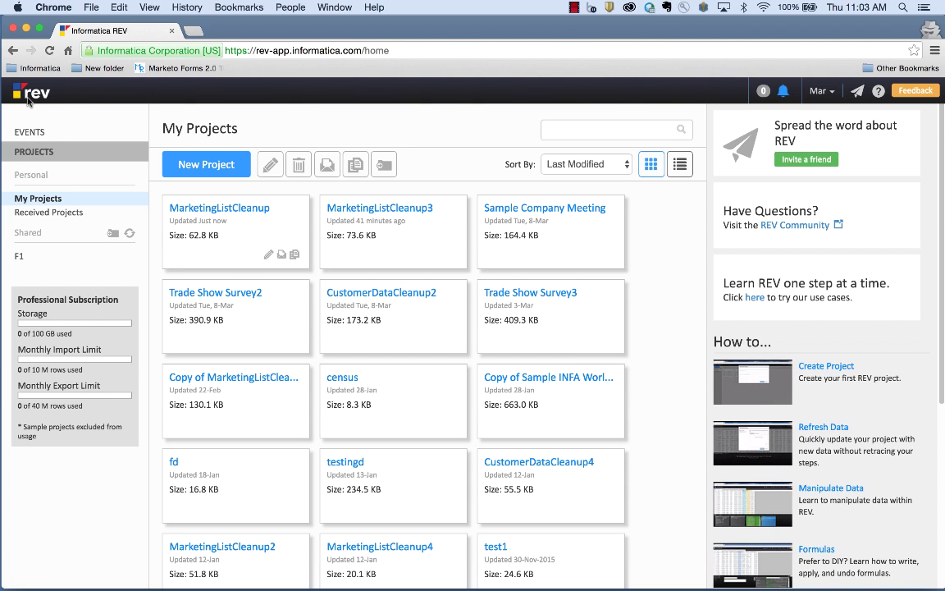
Select the CustomerDataCleanup2 project card on the My Projects page
left_click(357, 318)
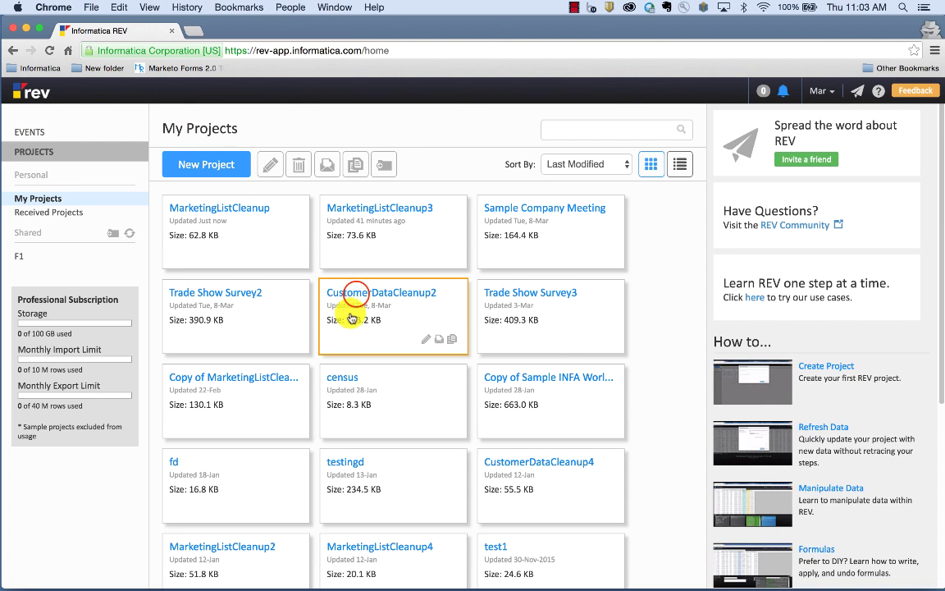
Open CustomerDataCleanup2 and bring up the Email Address column menu on Q2-Customer Sales
double_click(376, 292)
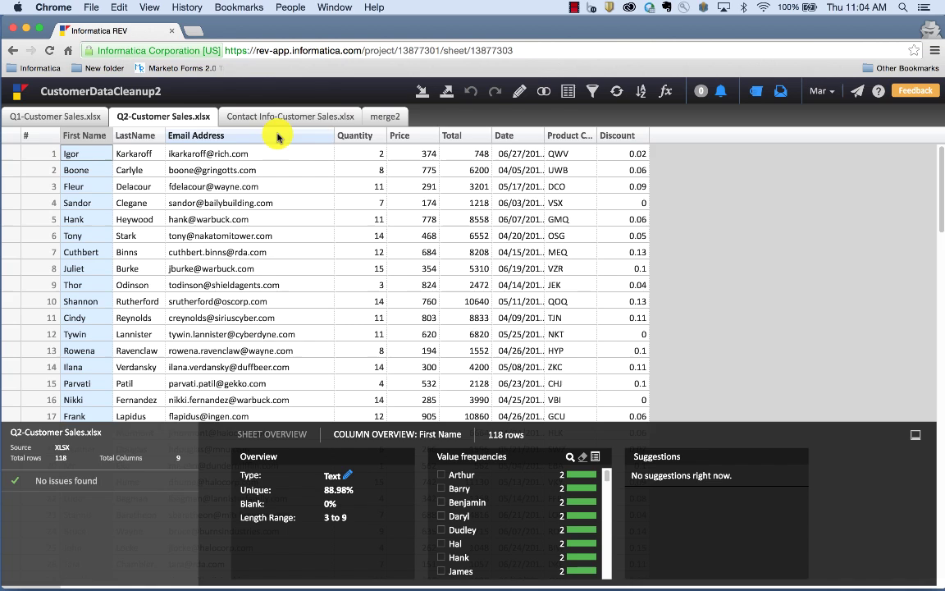
mouse_move(398, 105)
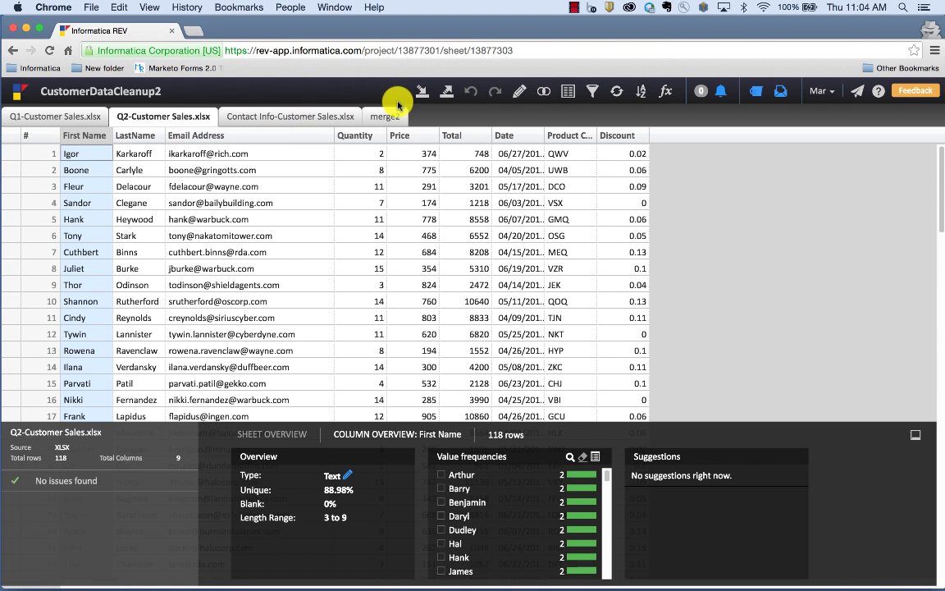
mouse_move(325, 121)
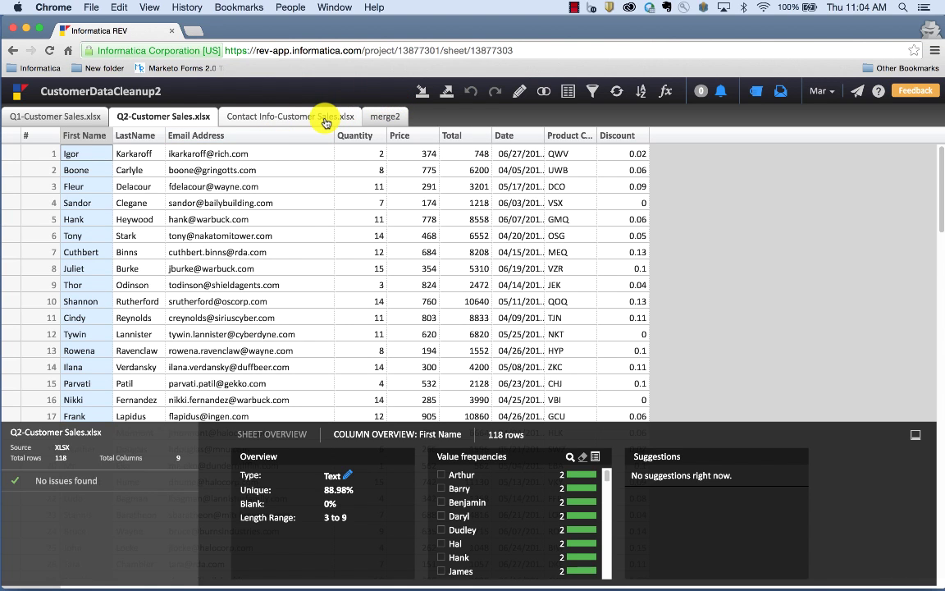
mouse_move(298, 134)
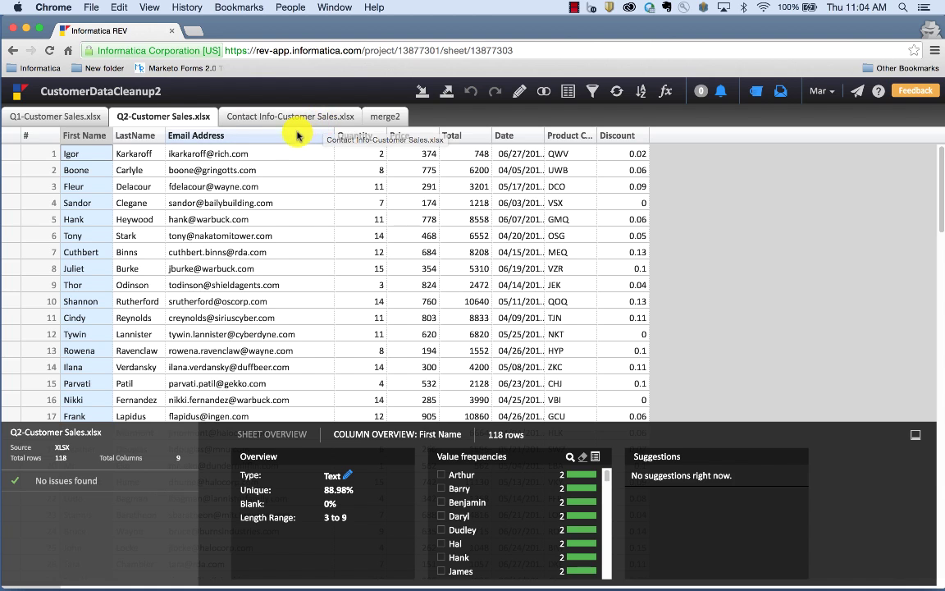
left_click(291, 135)
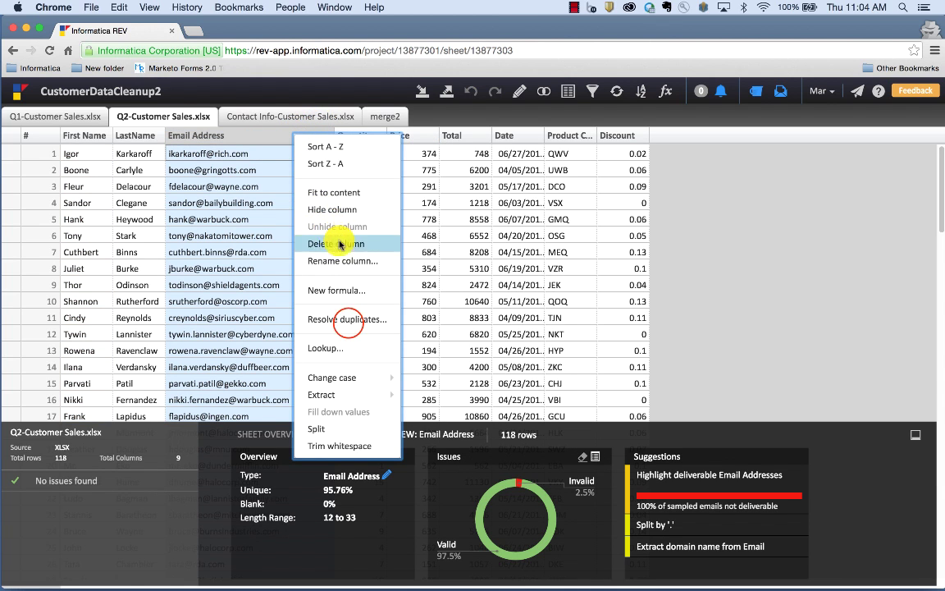
Run Resolve duplicates on Email Address, finding 0 perfect and 5 partial duplicates
left_click(346, 319)
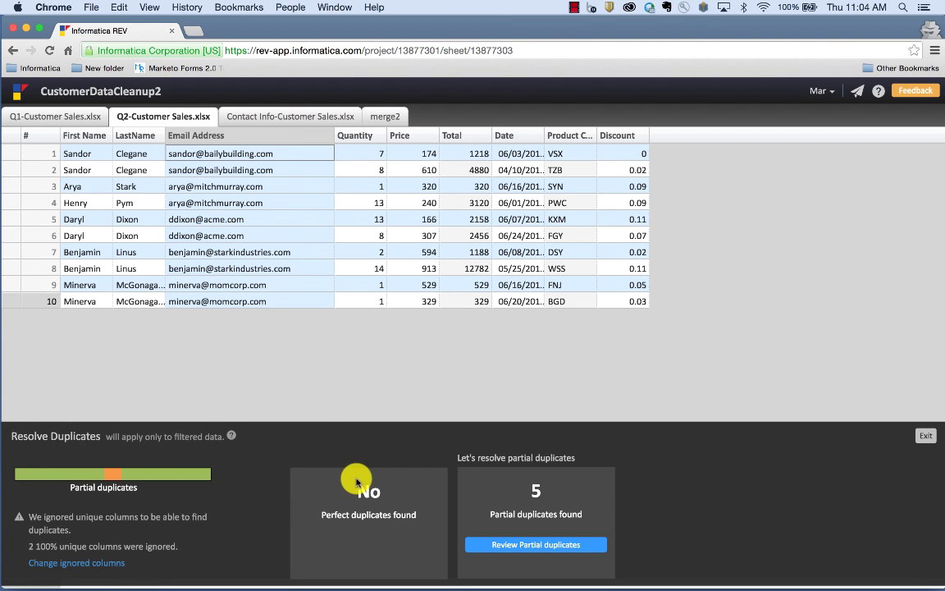
mouse_move(337, 464)
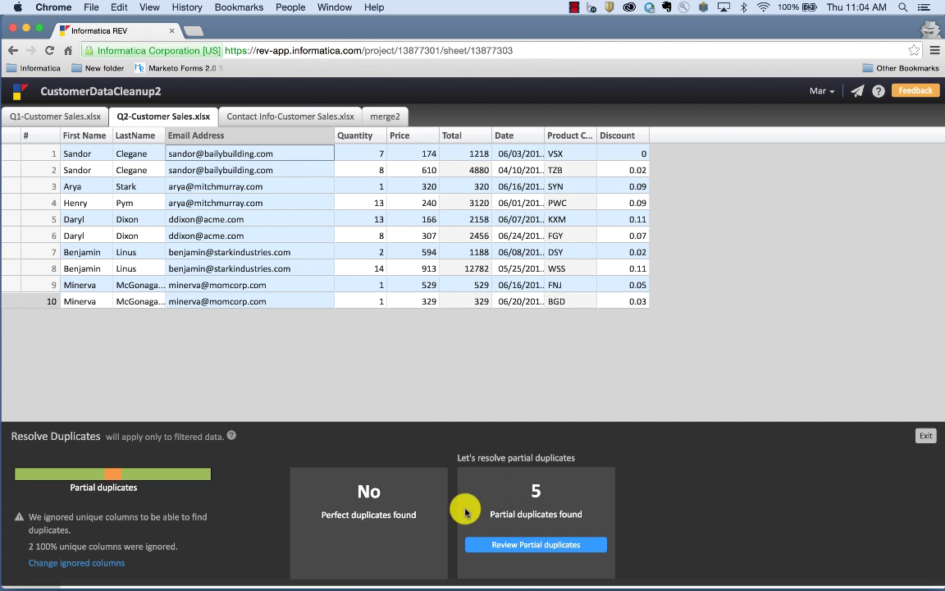
mouse_move(463, 454)
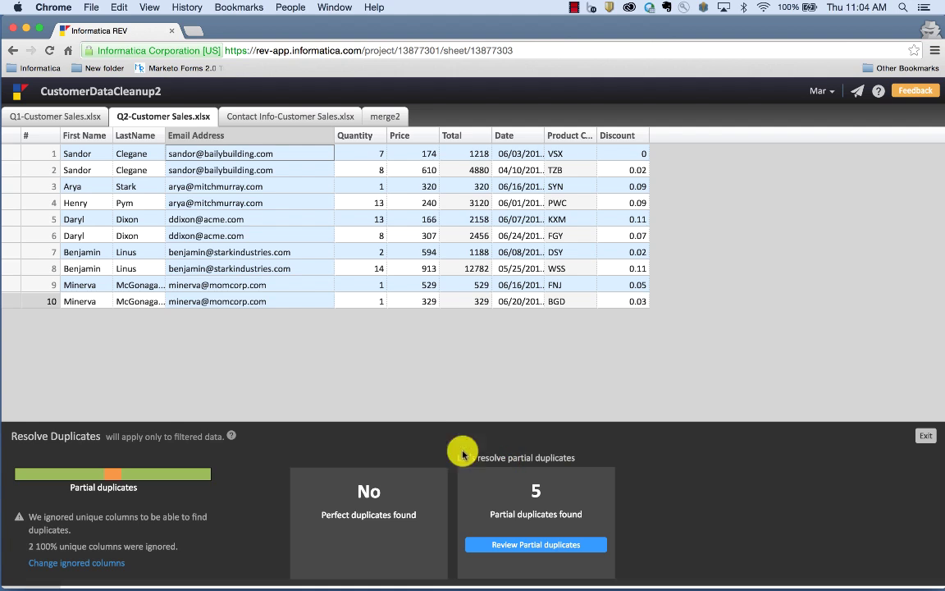
mouse_move(164, 180)
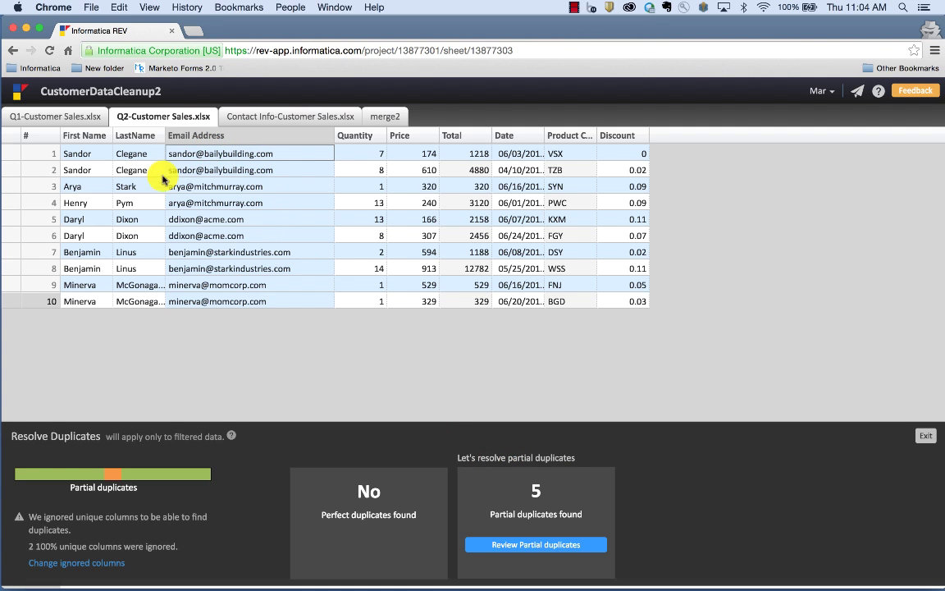
mouse_move(287, 153)
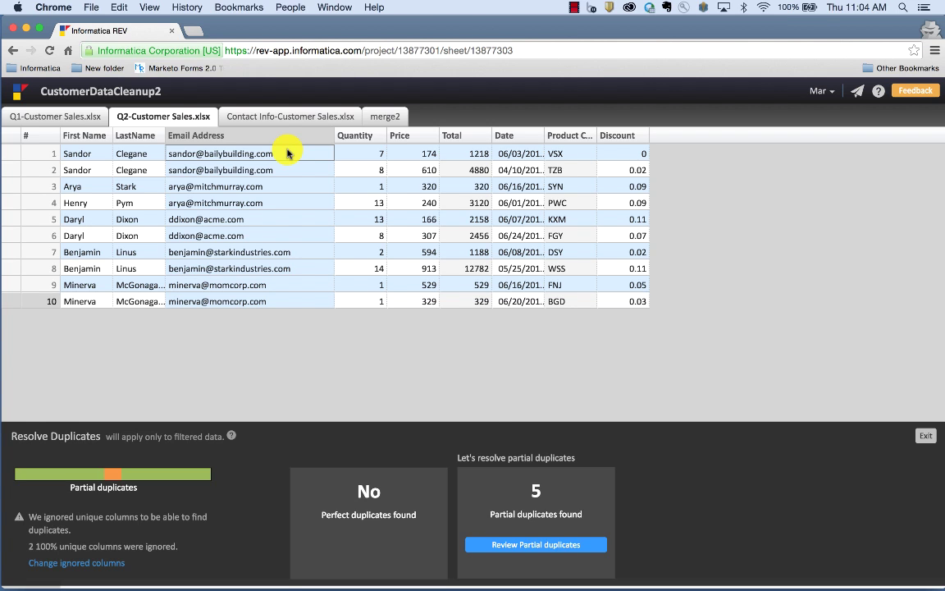
Review partial duplicates and delete the second Sandor Clegane row (quantity 8)
left_click(535, 545)
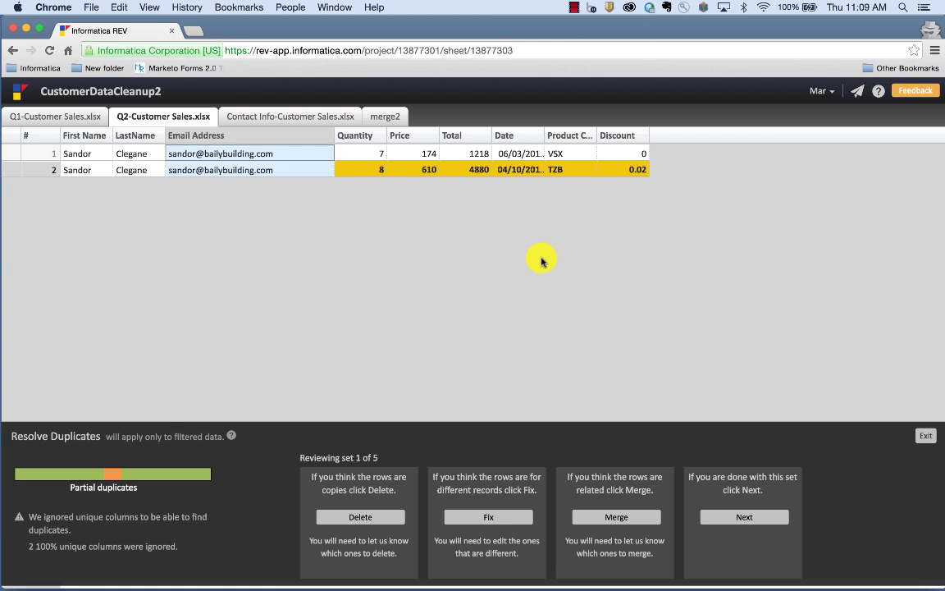
mouse_move(589, 202)
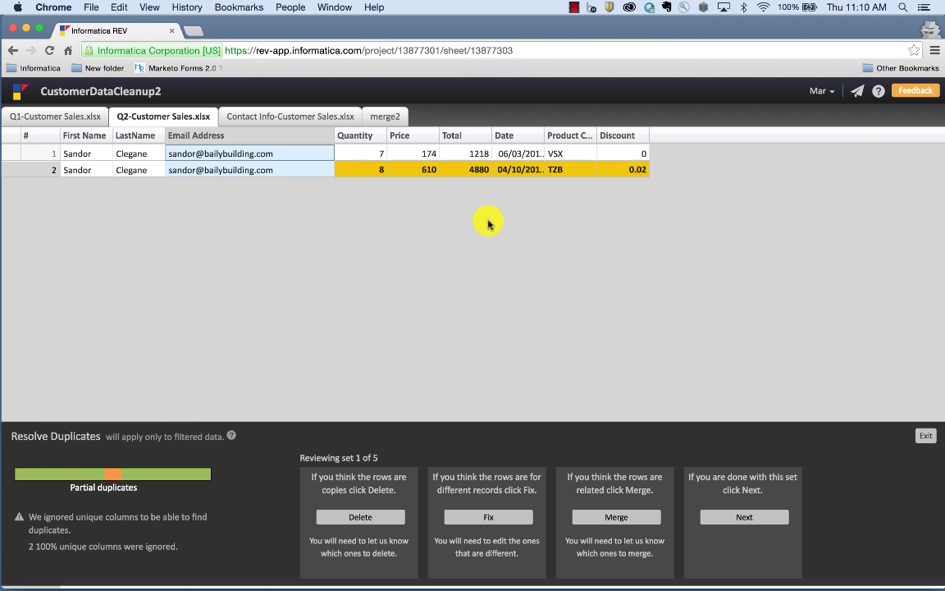
mouse_move(398, 421)
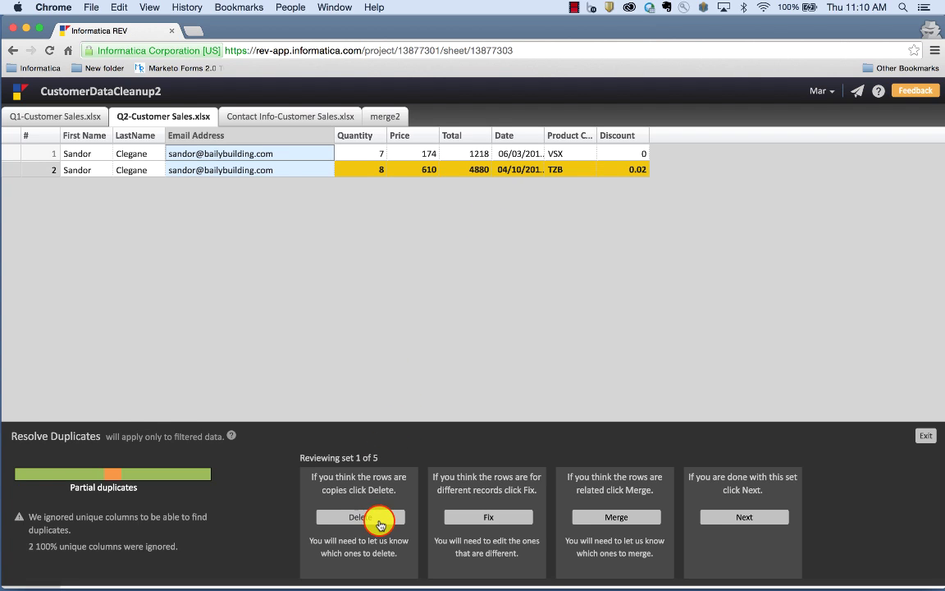
left_click(358, 516)
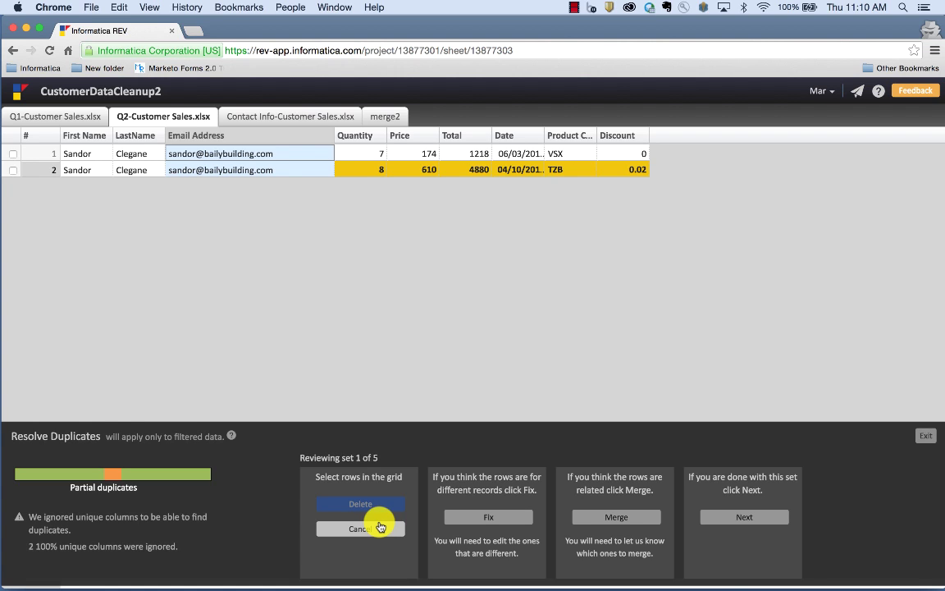
mouse_move(255, 421)
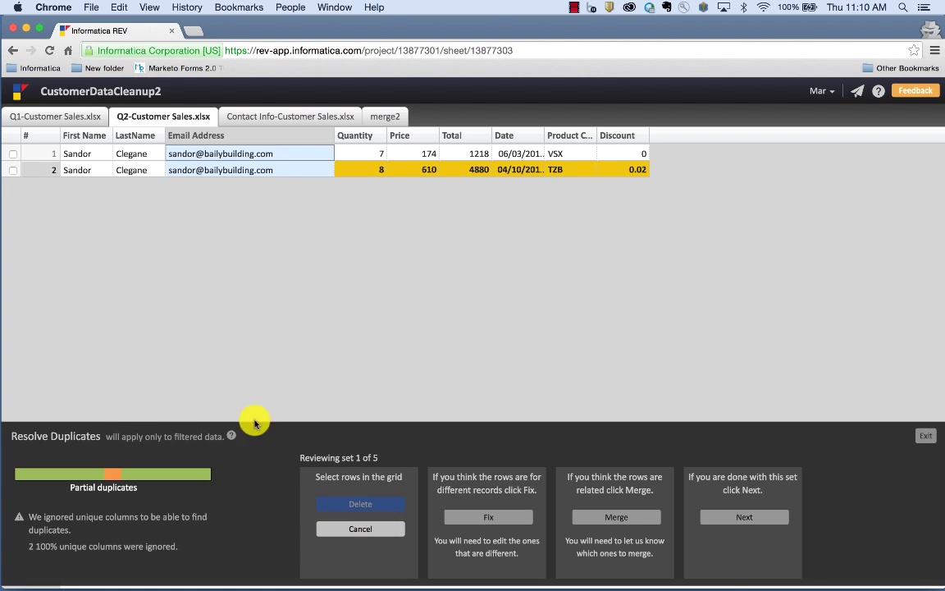
left_click(360, 502)
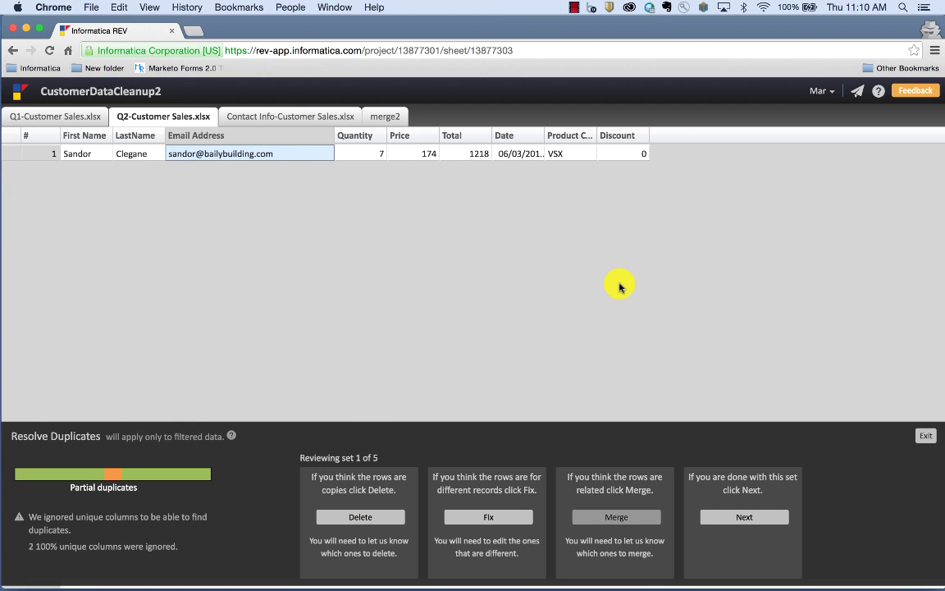
mouse_move(625, 282)
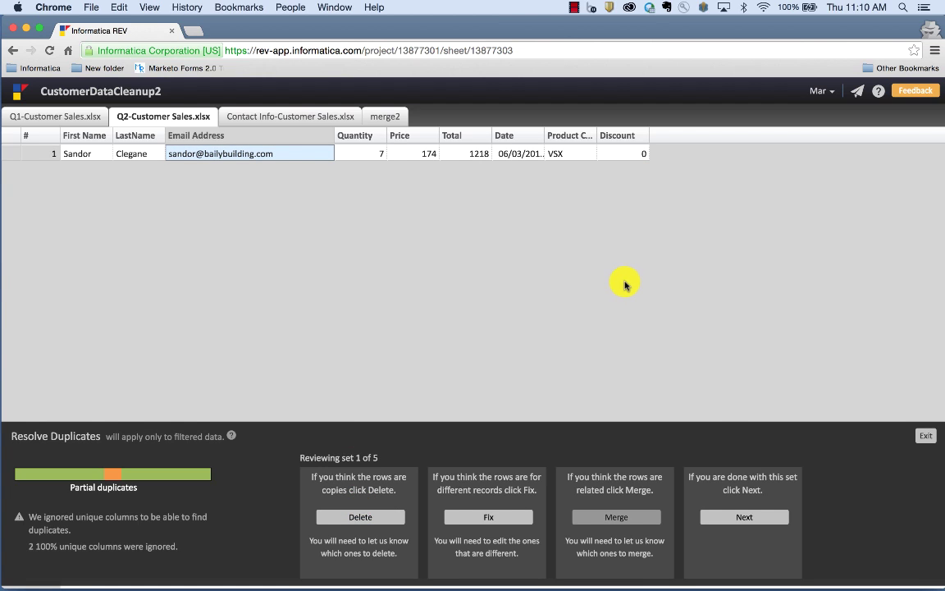
left_click(744, 517)
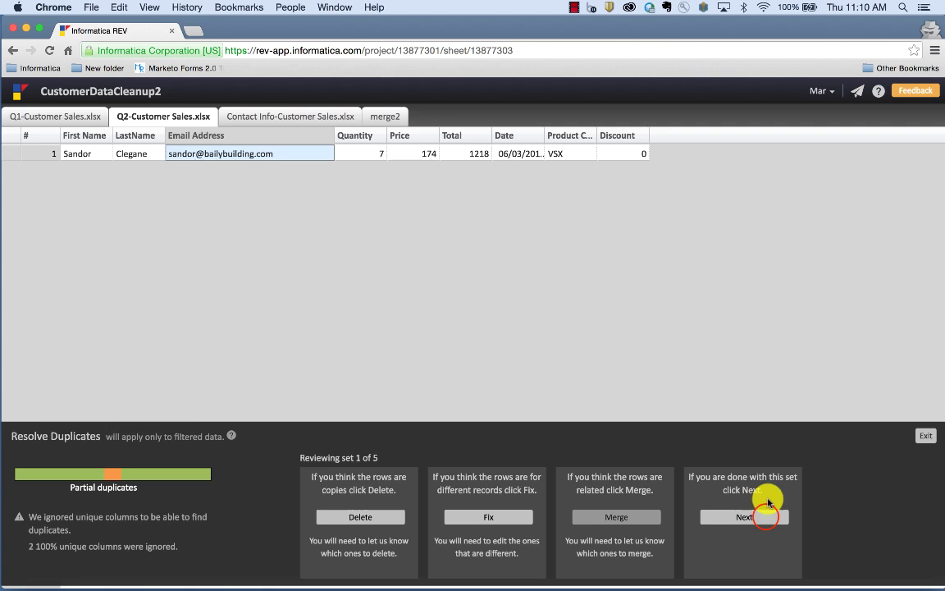
left_click(743, 517)
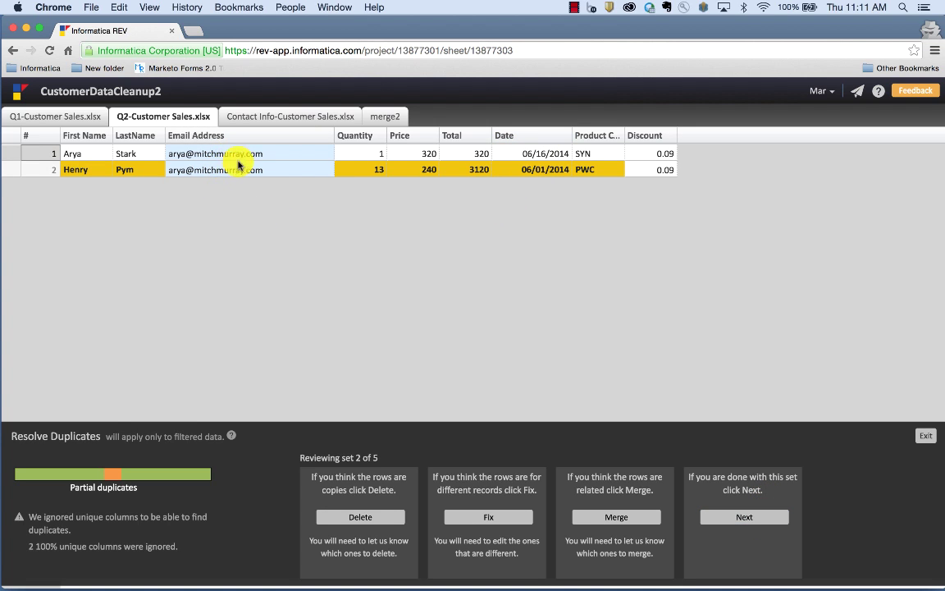
mouse_move(227, 172)
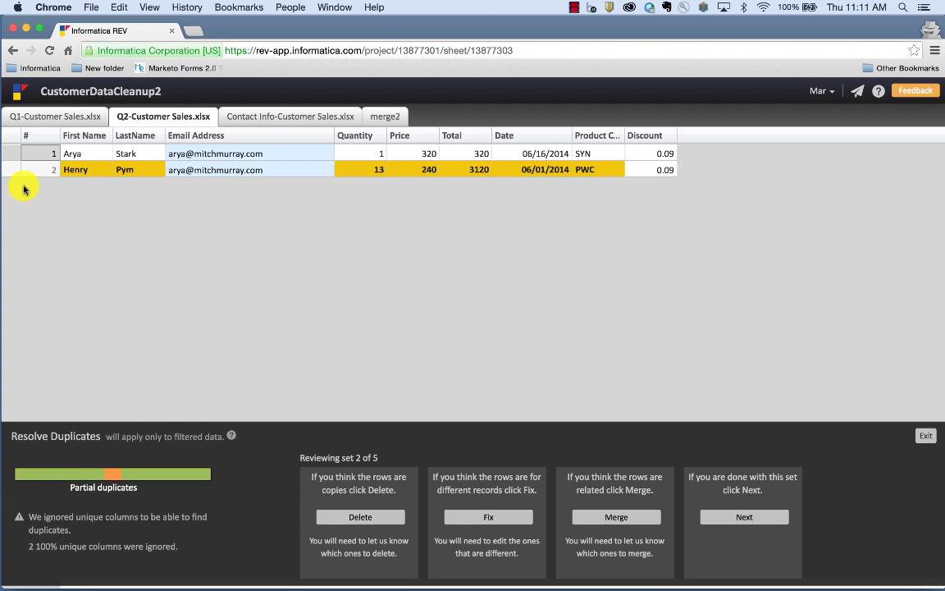
mouse_move(21, 171)
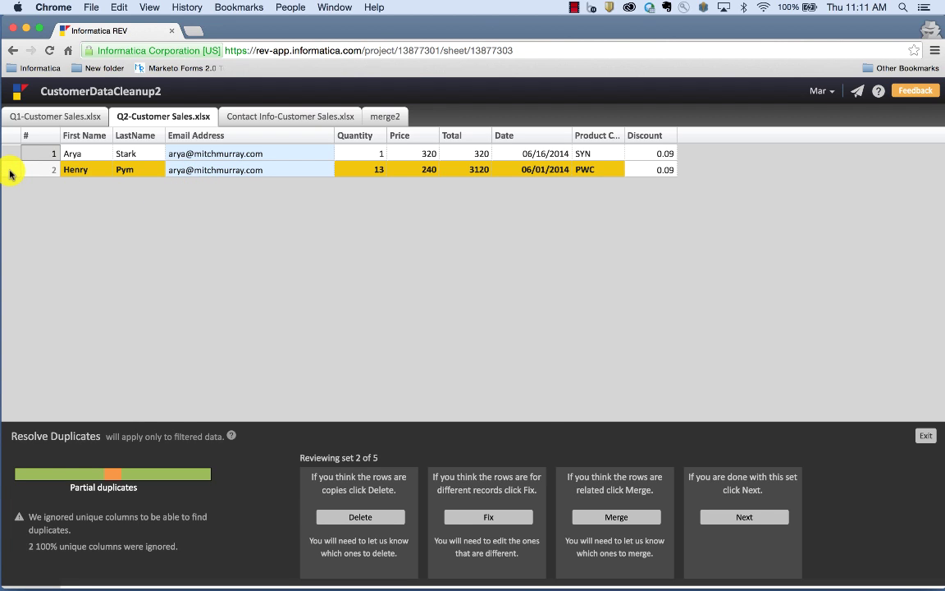
left_click(507, 516)
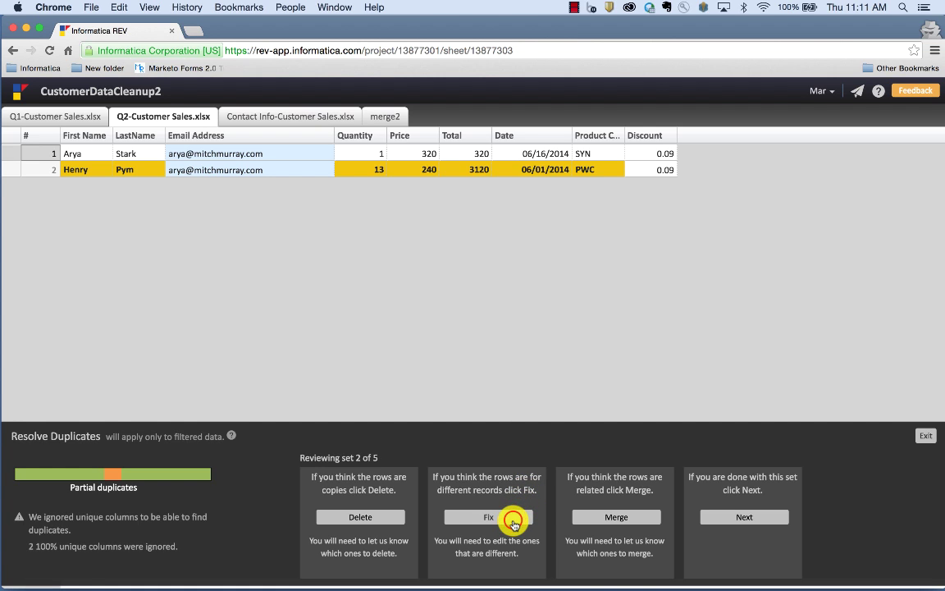
left_click(488, 516)
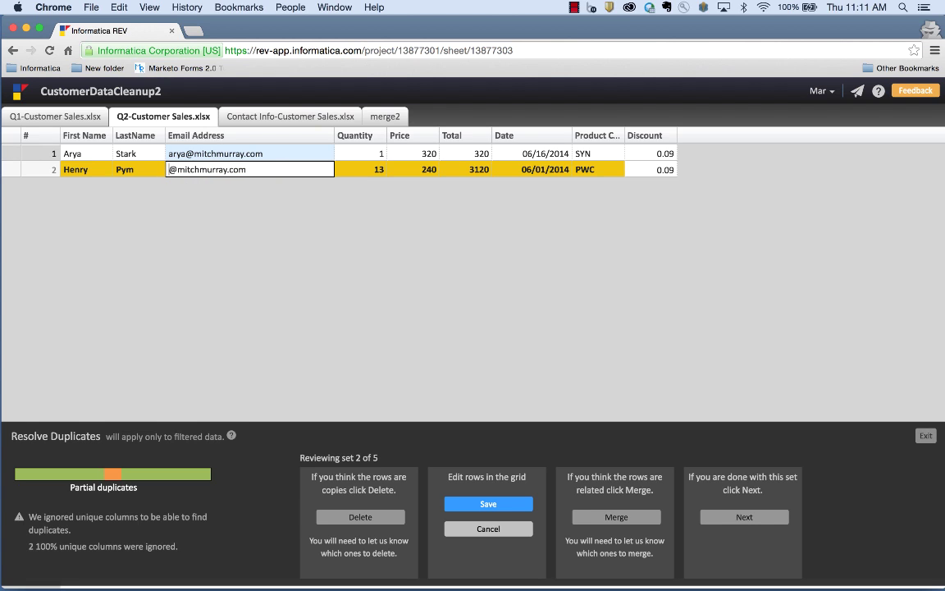
type("henry")
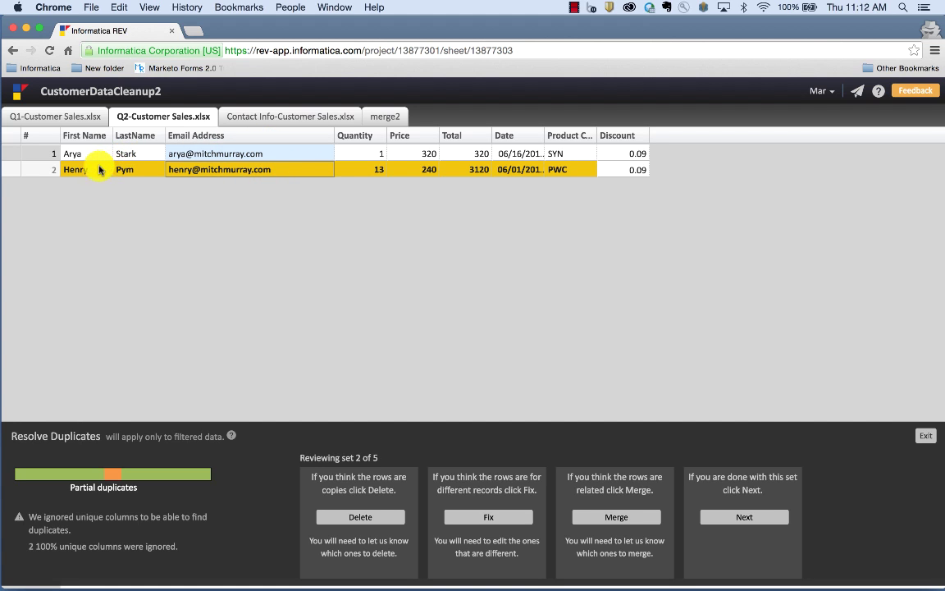
Delete the duplicate Daryl Dixon and Benjamin Linus rows in sets 3 and 4
left_click(744, 516)
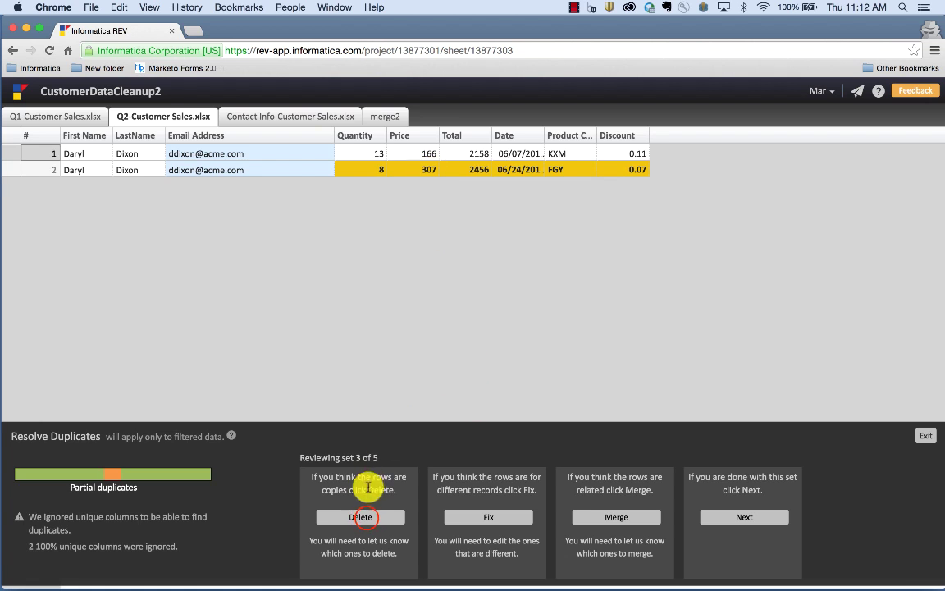
left_click(359, 516)
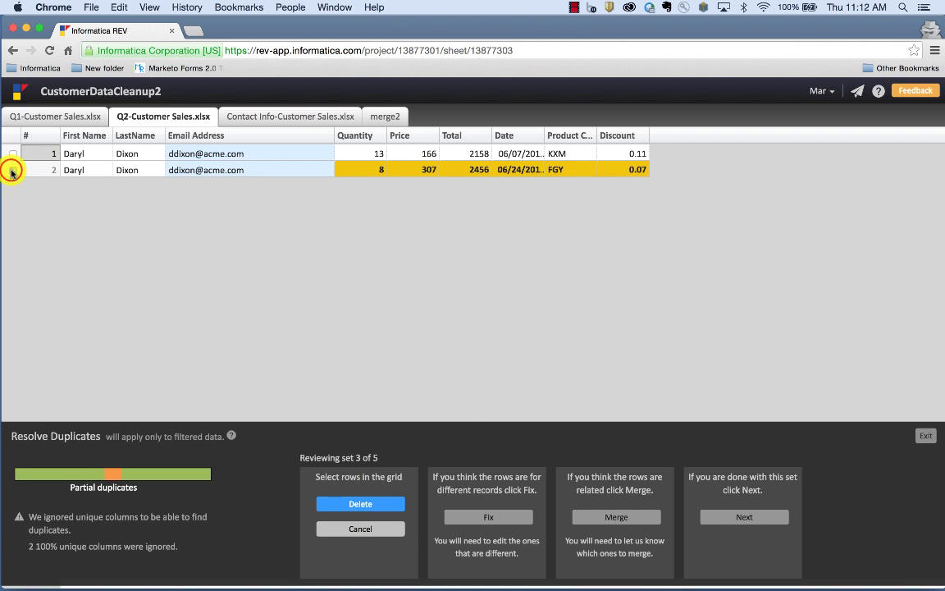
left_click(744, 517)
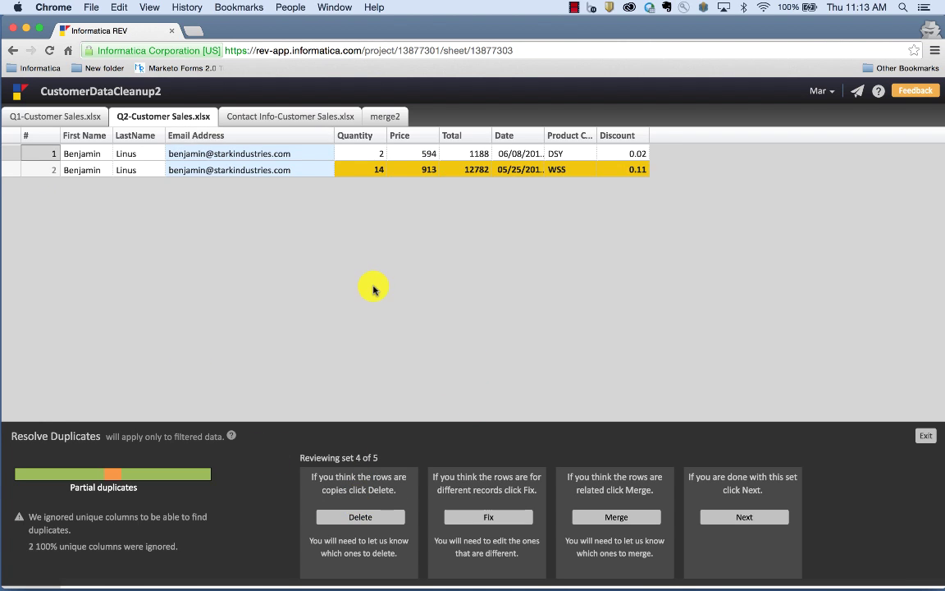
mouse_move(181, 299)
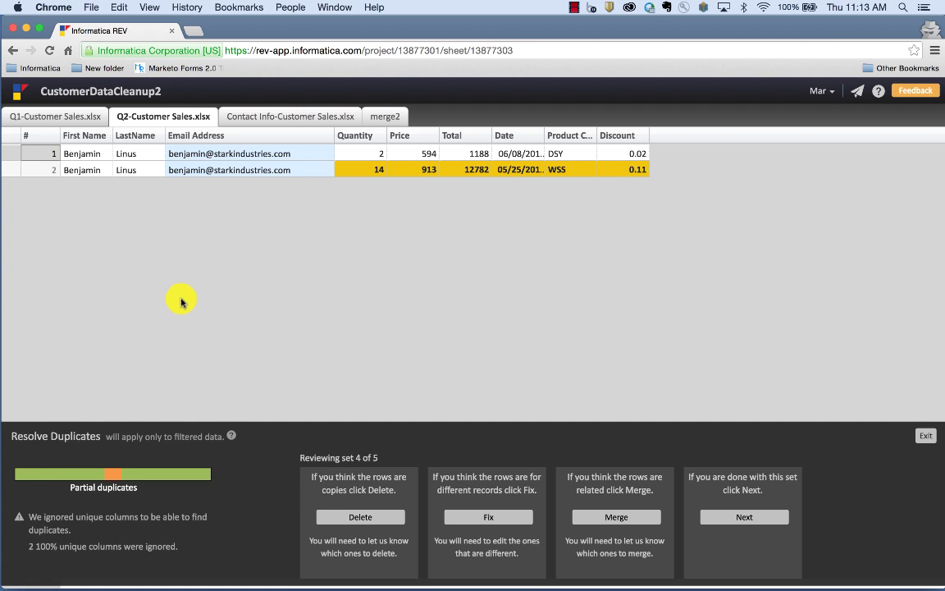
left_click(358, 516)
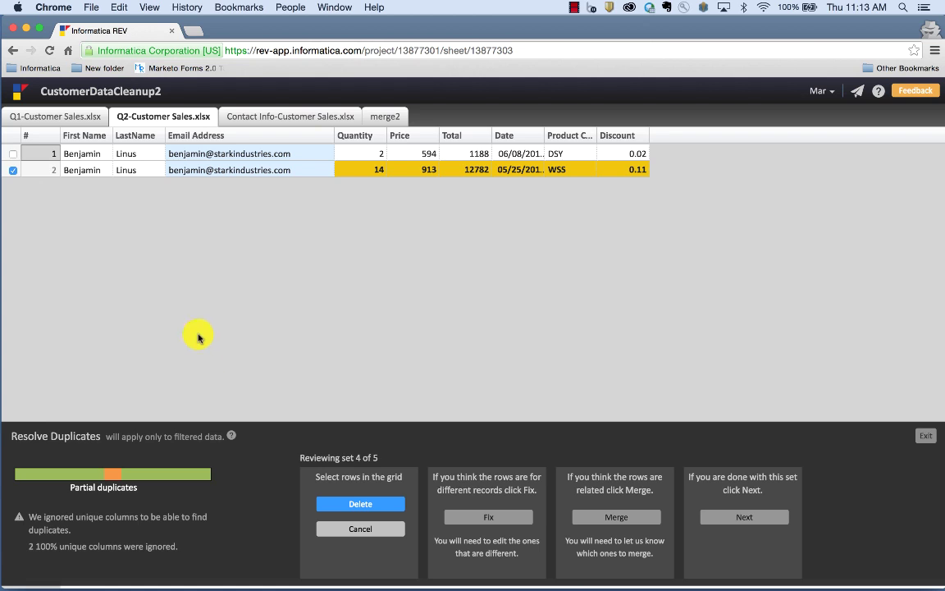
left_click(360, 504)
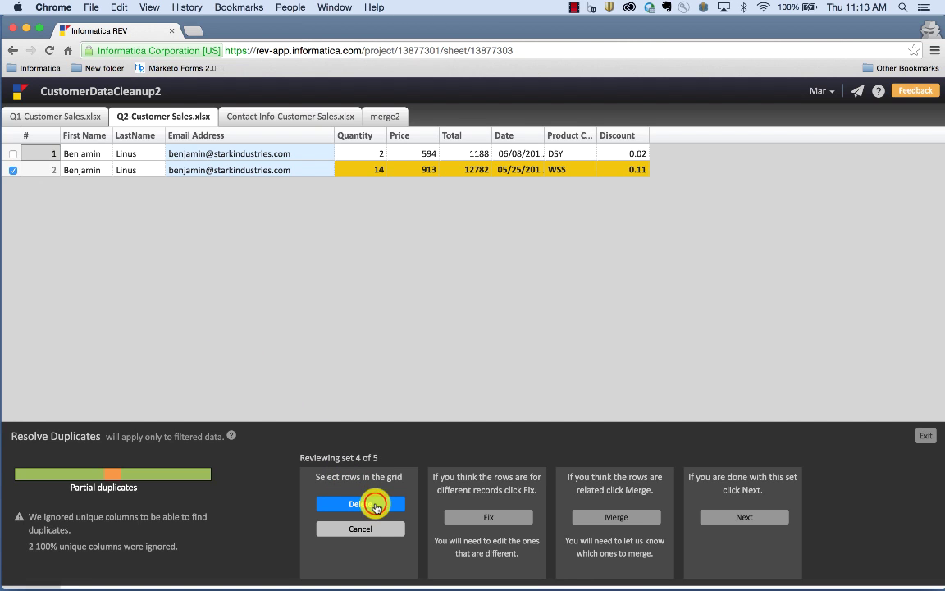
left_click(369, 504)
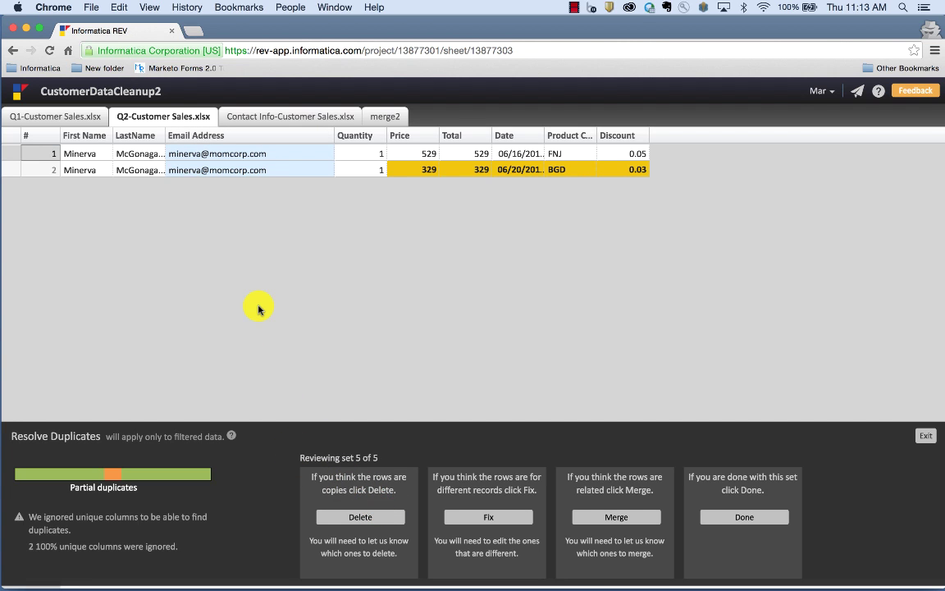
Delete the second Minerva McGonagall row and finish the partial duplicate review
left_click(385, 517)
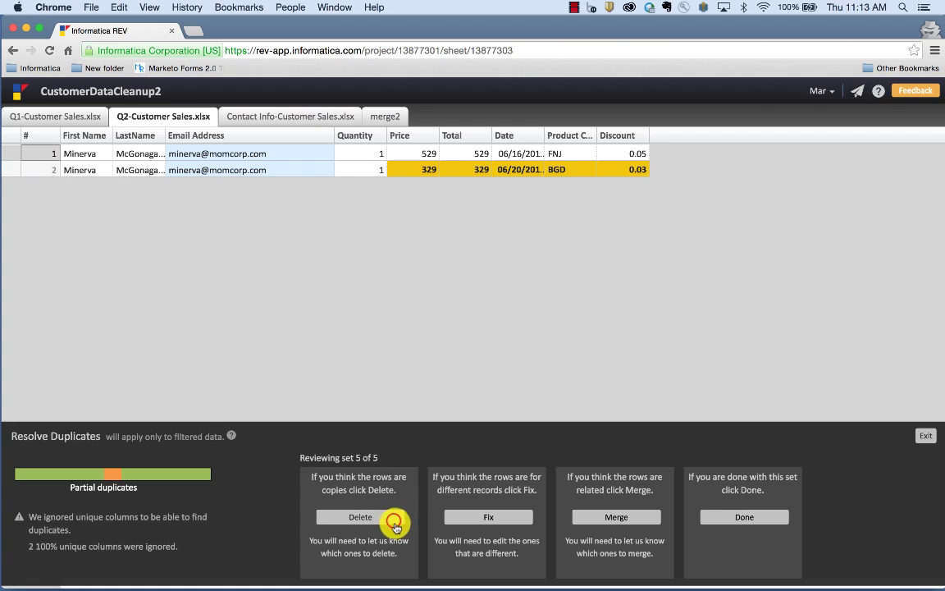
left_click(359, 516)
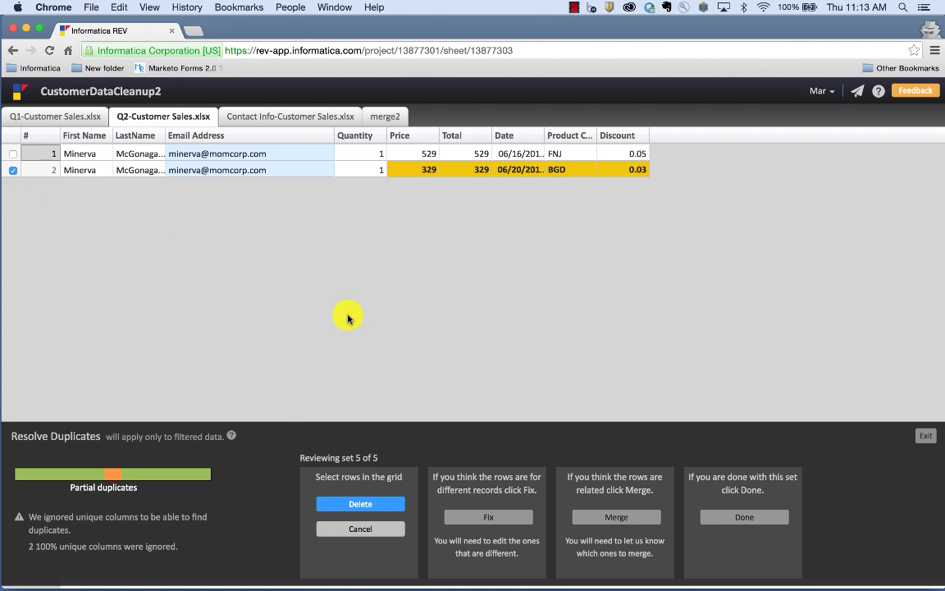
left_click(360, 502)
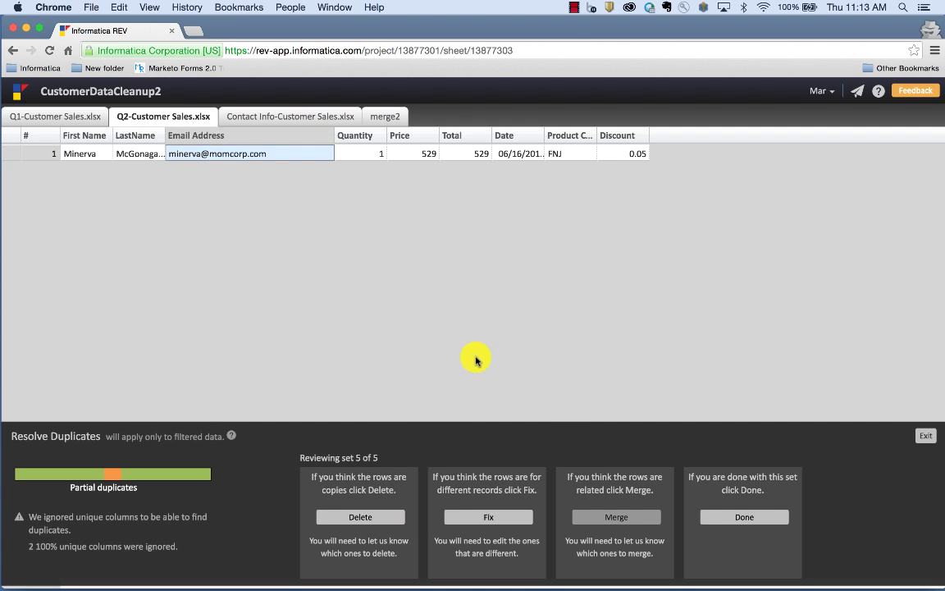
left_click(743, 517)
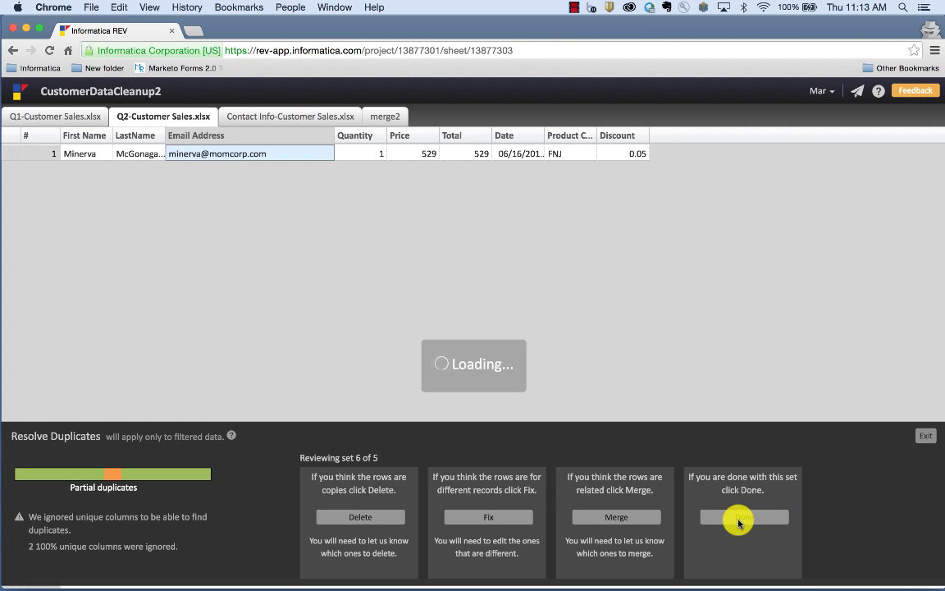
Close the completed review and re-run Email Address duplicate check, confirming none found
left_click(742, 516)
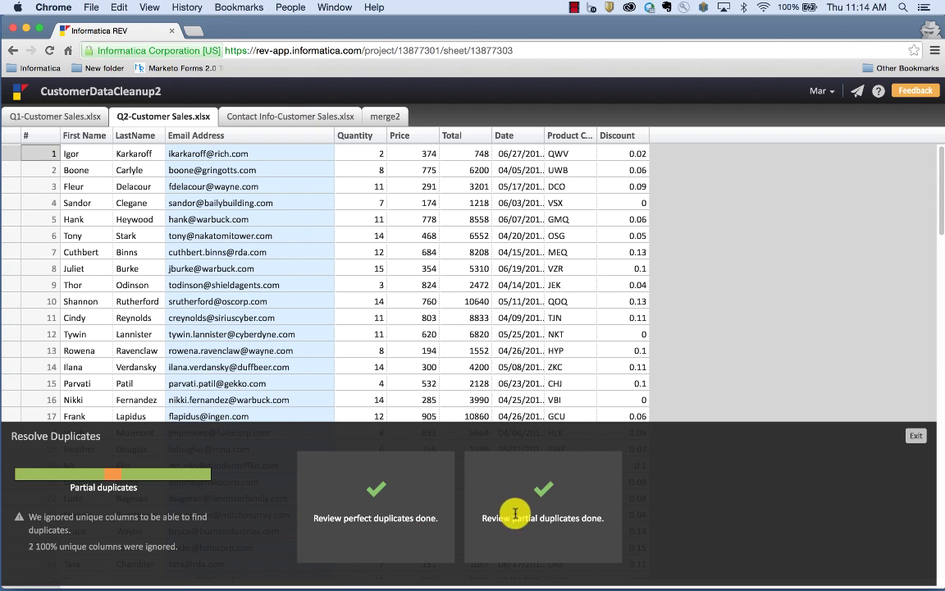
mouse_move(442, 443)
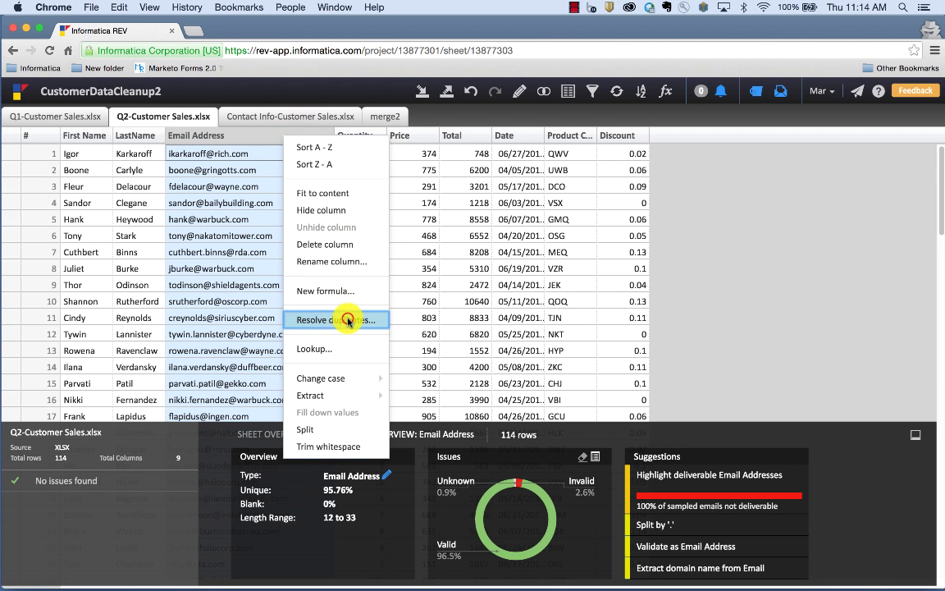
left_click(338, 320)
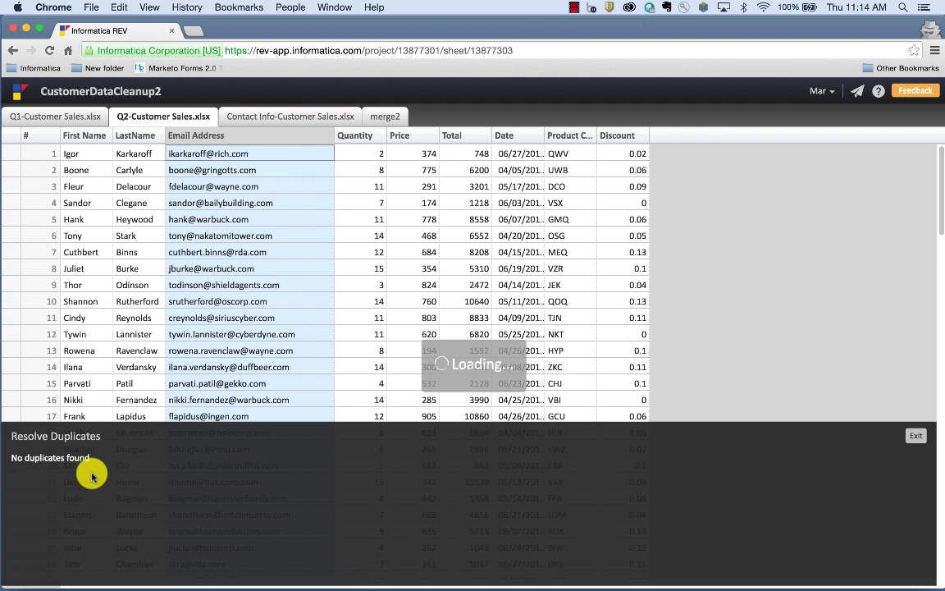